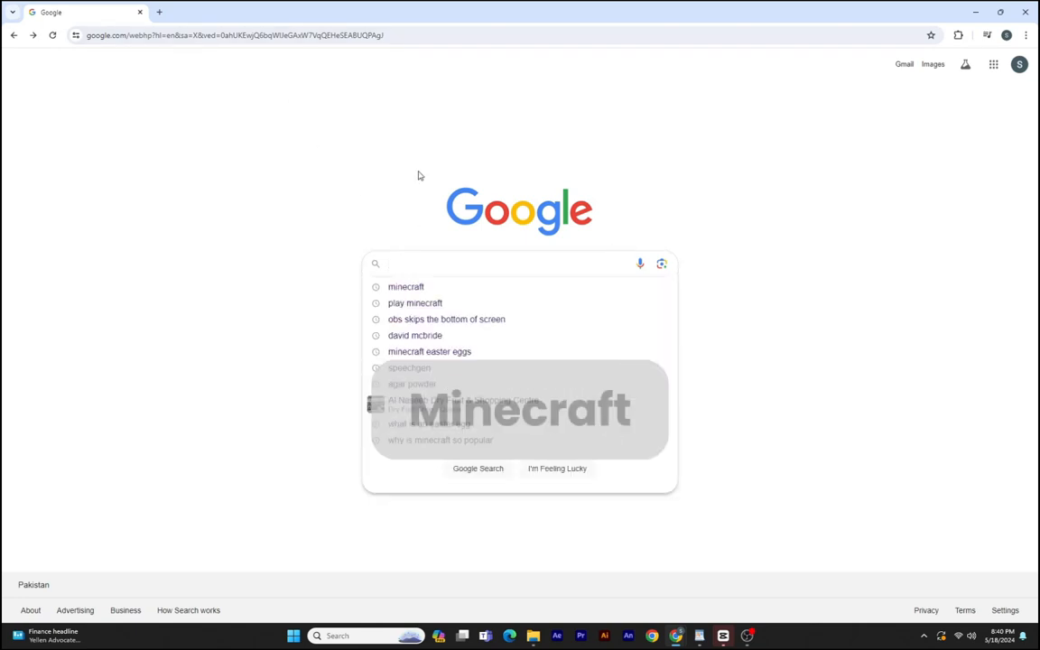
pyautogui.write('minecraft')
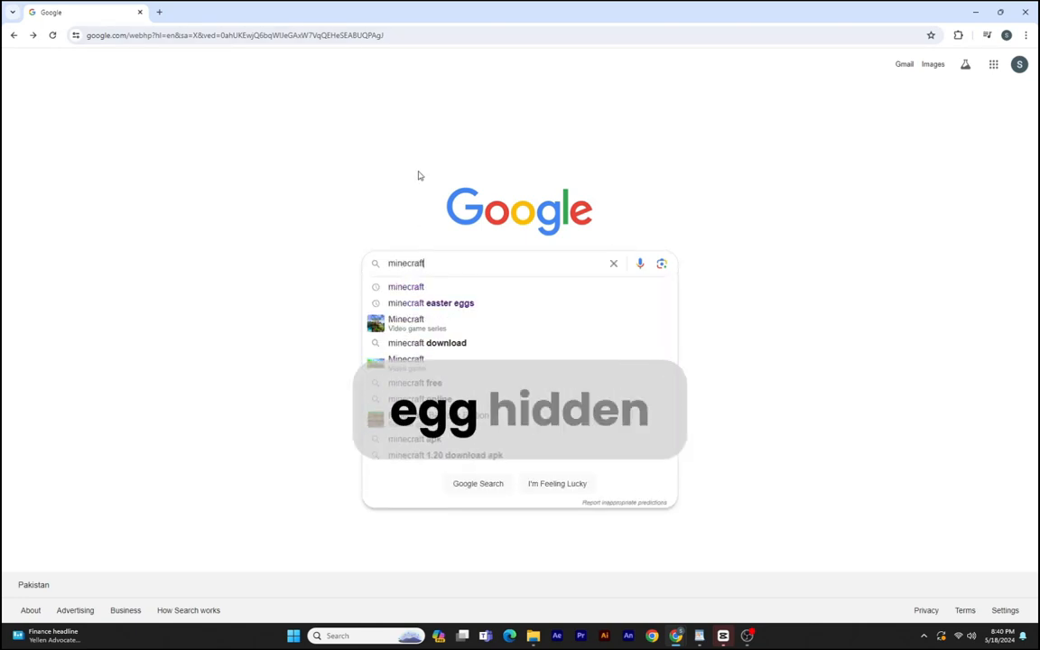